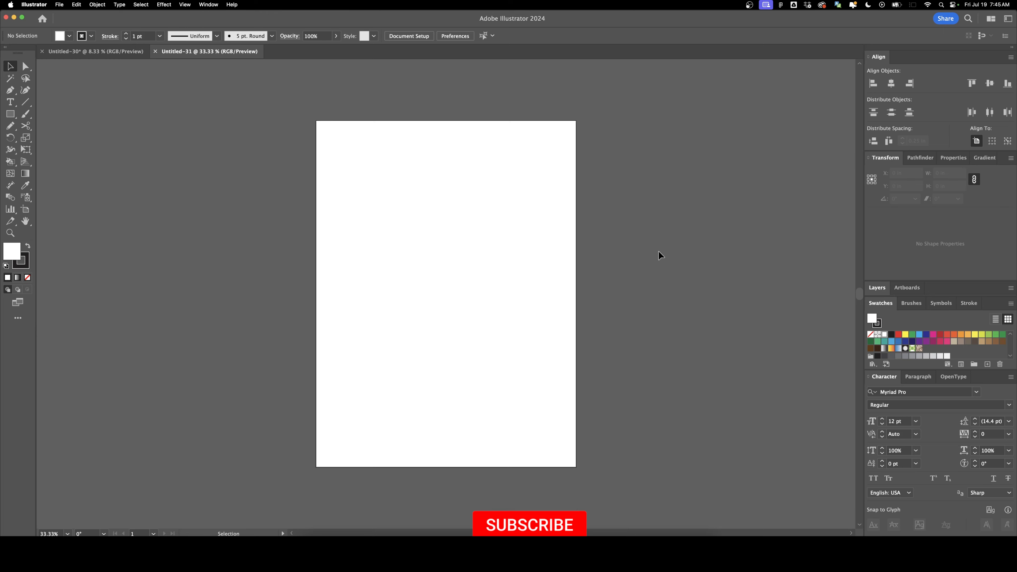
Draw a small black-filled square near the artboard's top-left corner with the Rectangle tool
{"action": "left_click", "coordinate": [529, 525]}
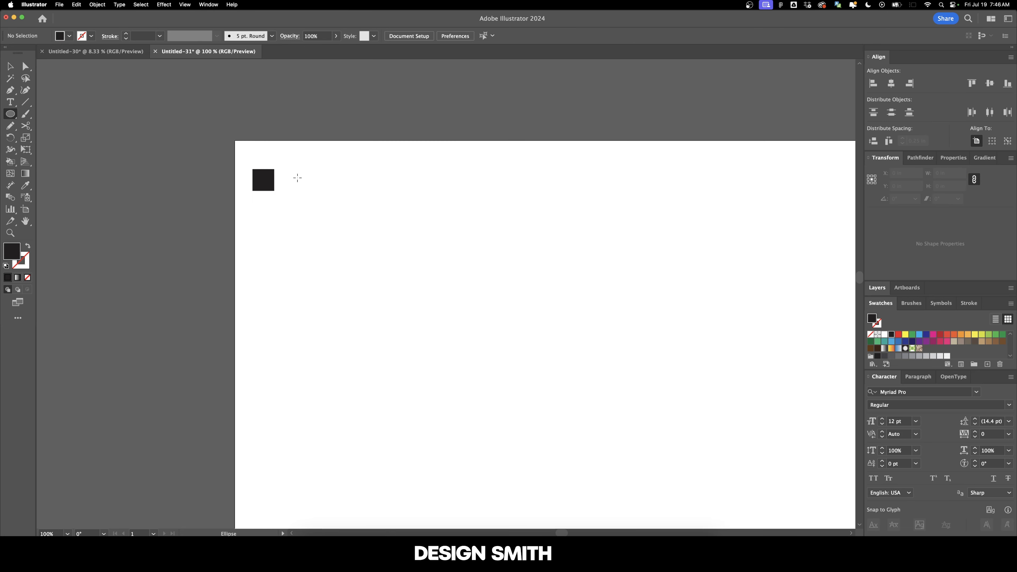
Add a circle and a 3-point Star triangle beside the square, then fill the square yellow
{"action": "left_click", "coordinate": [12, 114]}
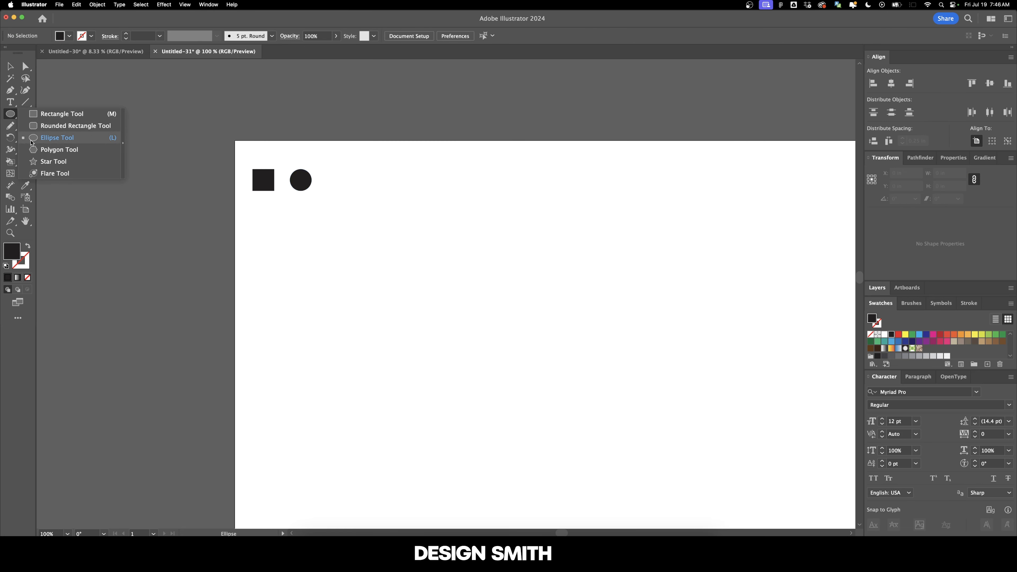
{"action": "left_click", "coordinate": [53, 161]}
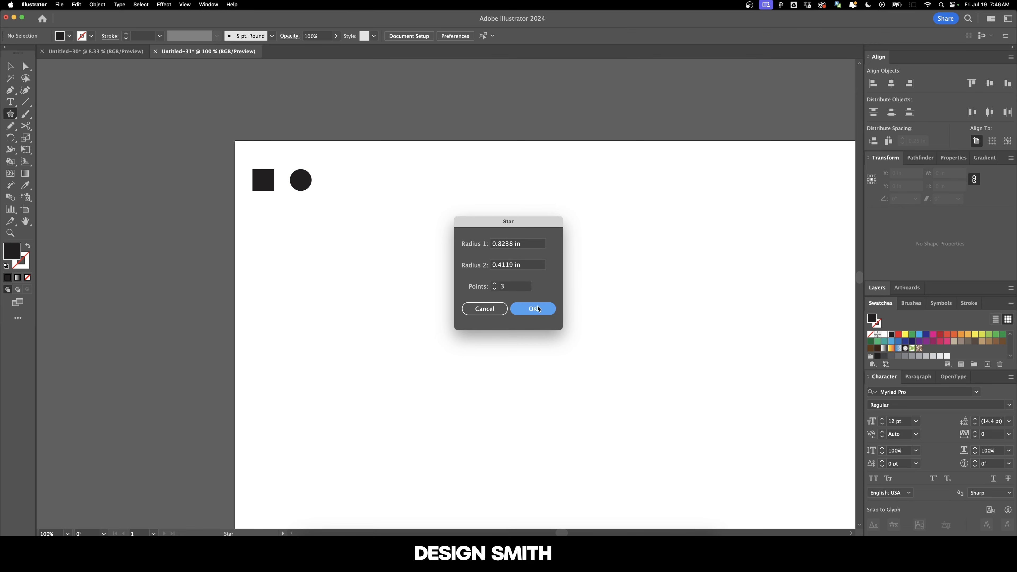
{"action": "left_click", "coordinate": [532, 309]}
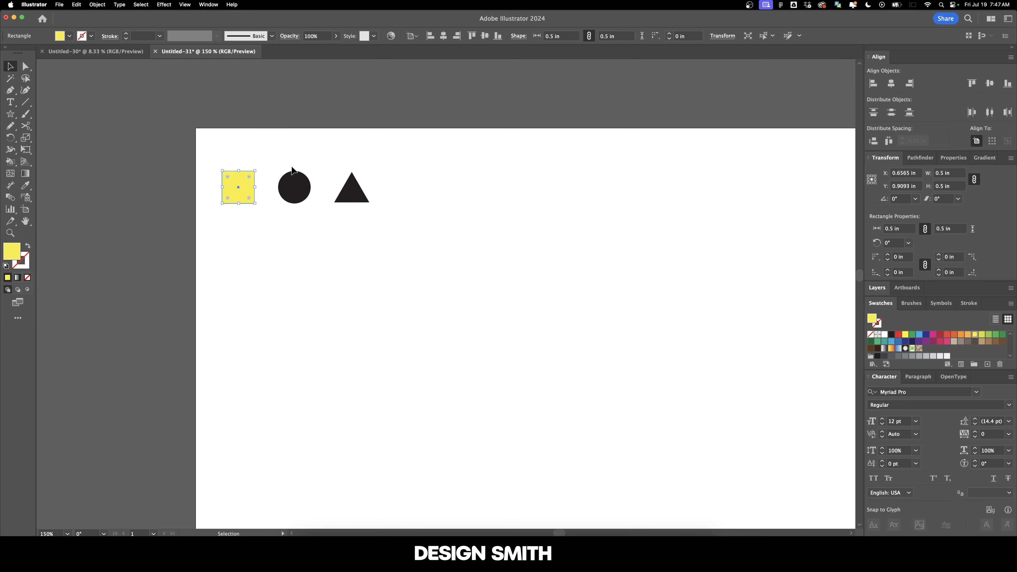
Recolour the shapes red, blue and yellow and Option+Shift-drag copies rightward into a row of nine
{"action": "left_click", "coordinate": [351, 188]}
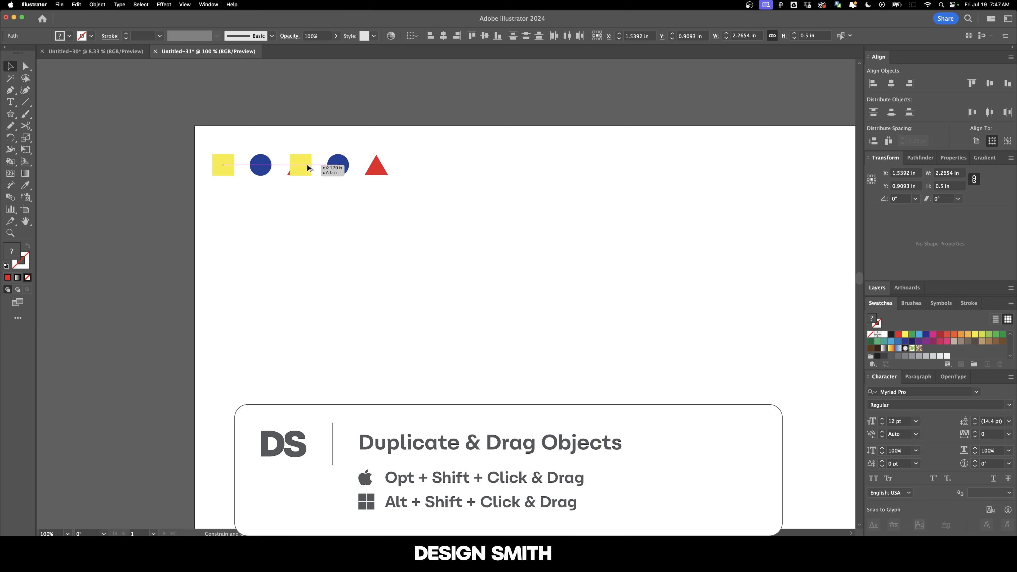
{"action": "left_click_drag", "start_coordinate": [300, 166], "coordinate": [343, 165]}
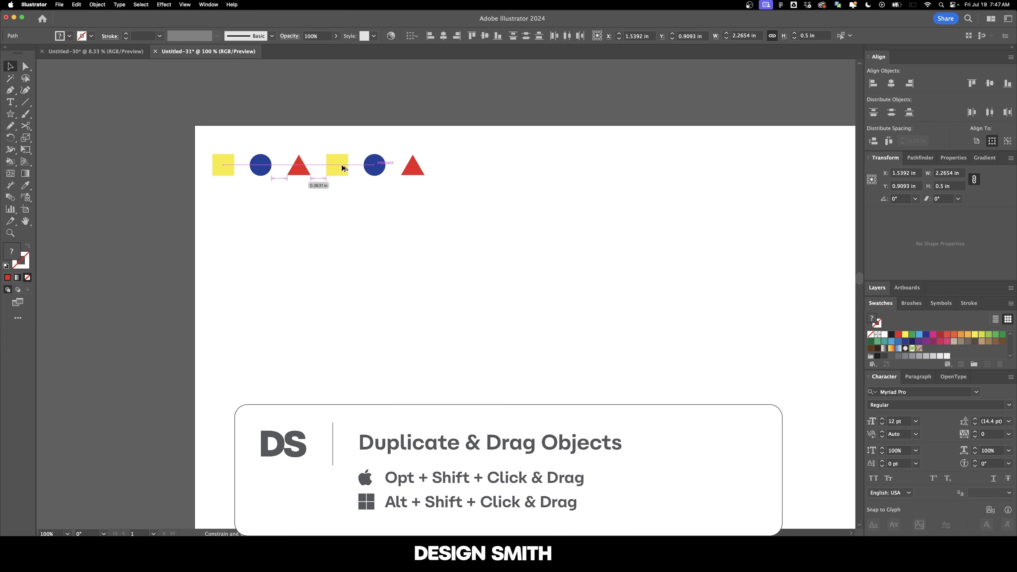
{"action": "left_click_drag", "start_coordinate": [337, 164], "coordinate": [350, 165]}
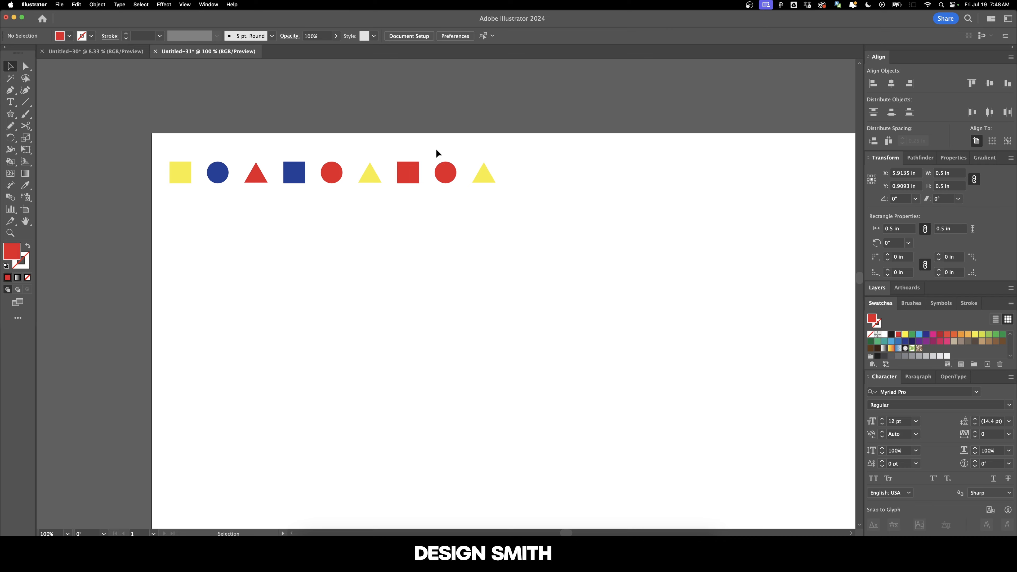
{"action": "left_click", "coordinate": [446, 173]}
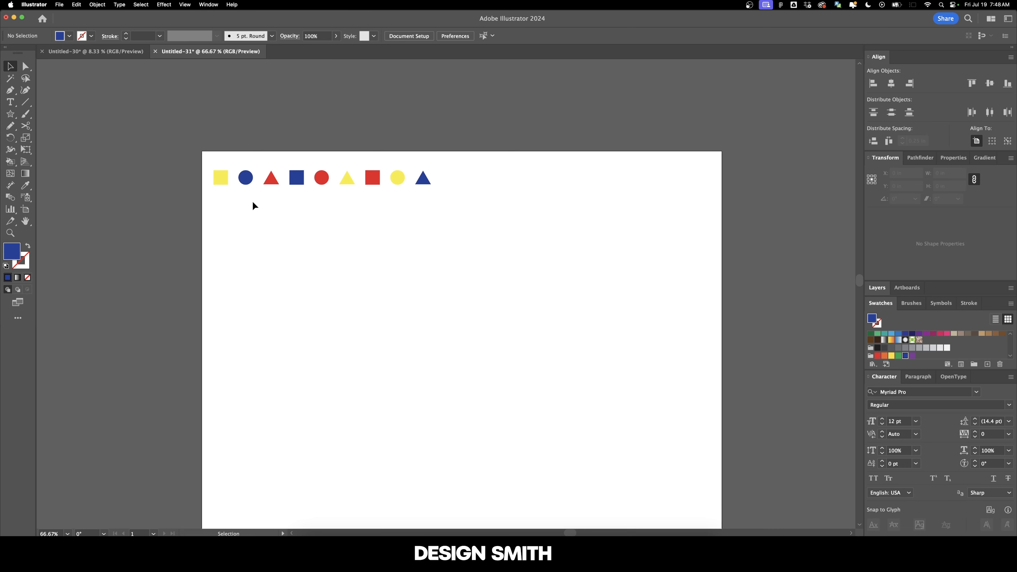
{"action": "mouse_move", "coordinate": [214, 168]}
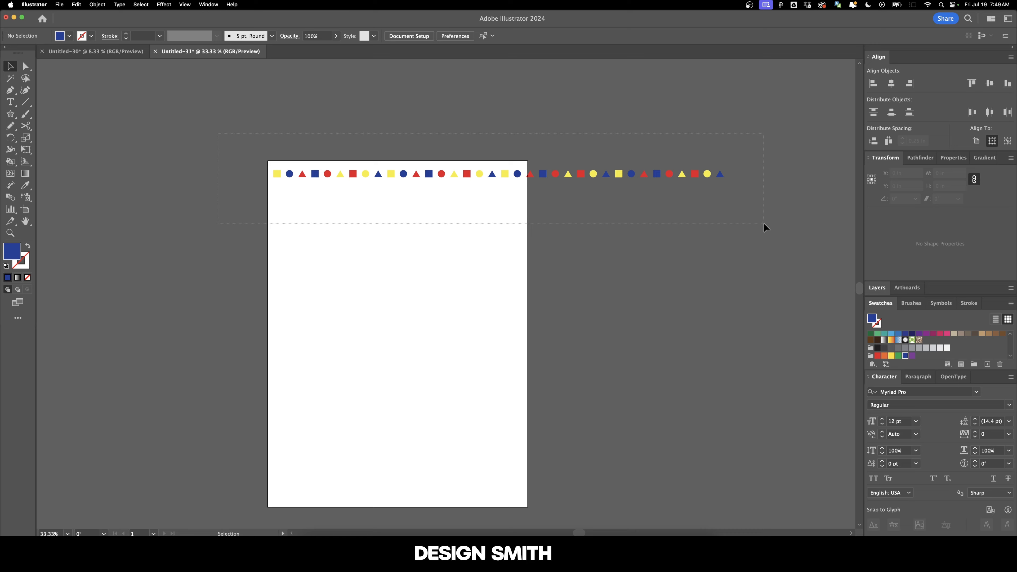
Copy the row downward and repeat with Cmd+D until the grid fills the artboard's height
{"action": "left_click", "coordinate": [539, 147]}
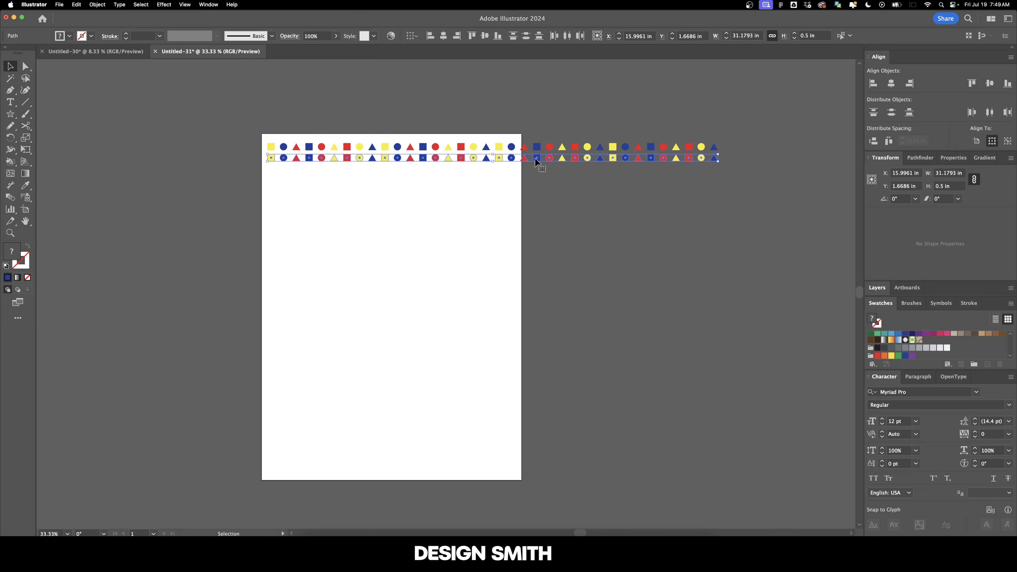
{"action": "key", "text": "cmd+d"}
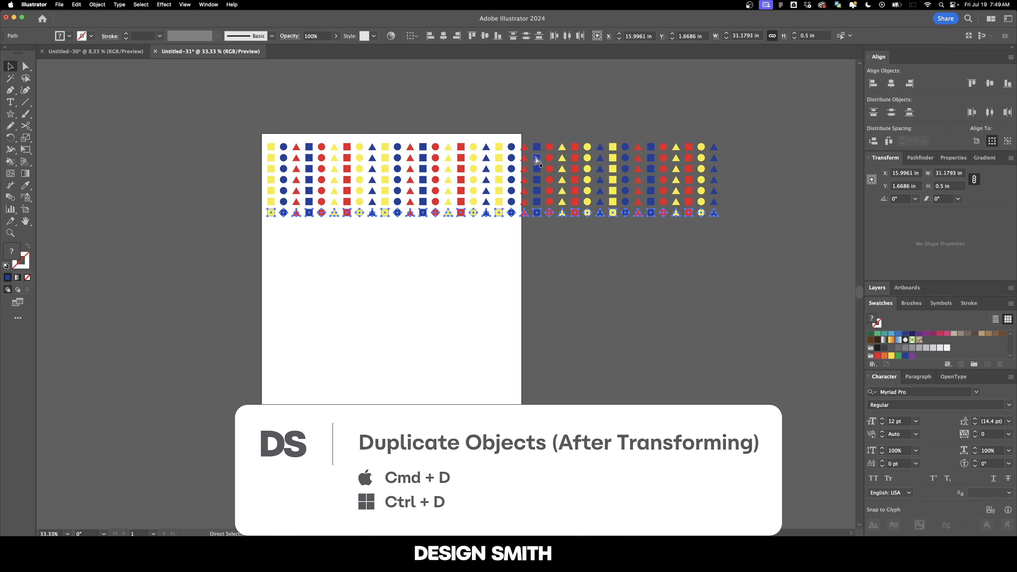
{"action": "key", "text": "cmd+d"}
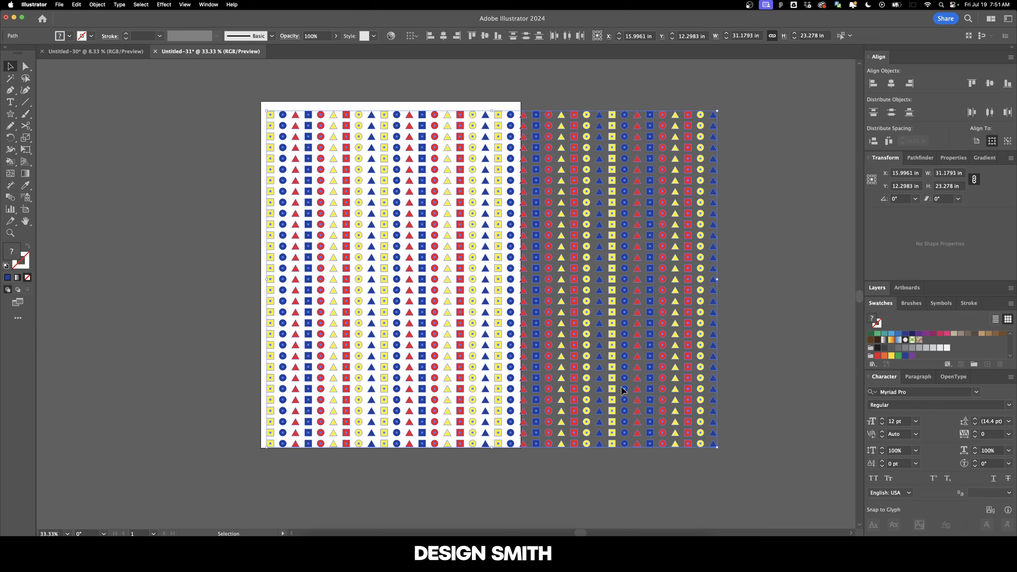
In Transform Each, set scale 50%, move 5 in / -5 in and angle 75°
{"action": "left_click", "coordinate": [96, 4]}
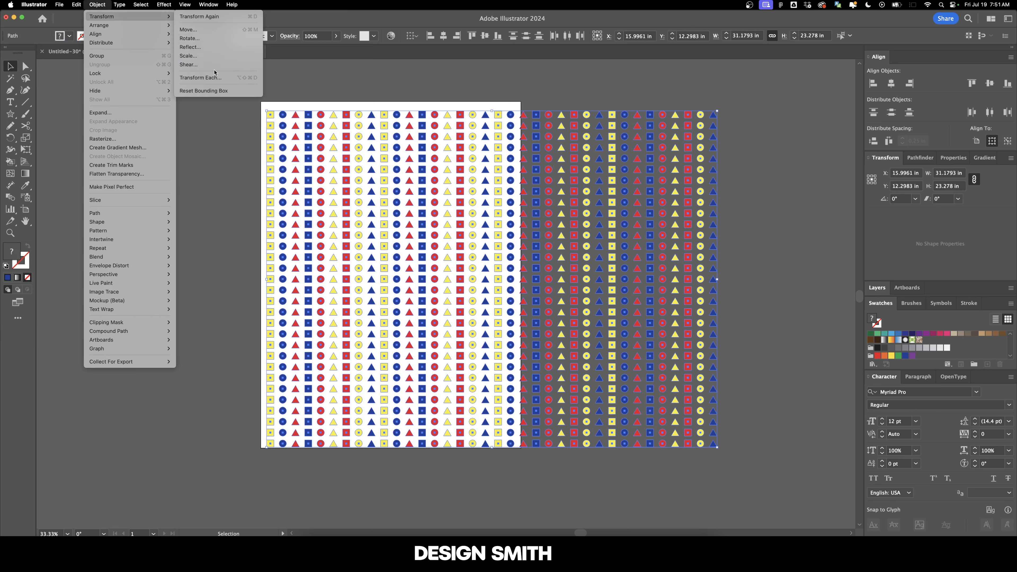
{"action": "left_click", "coordinate": [200, 78]}
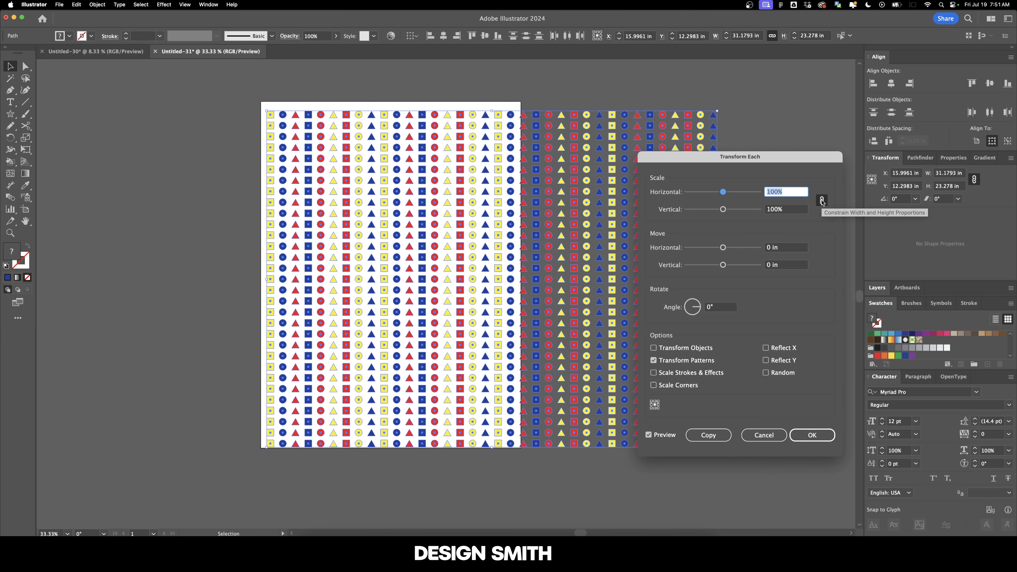
{"action": "mouse_move", "coordinate": [822, 202]}
{"action": "type", "text": "-5"}
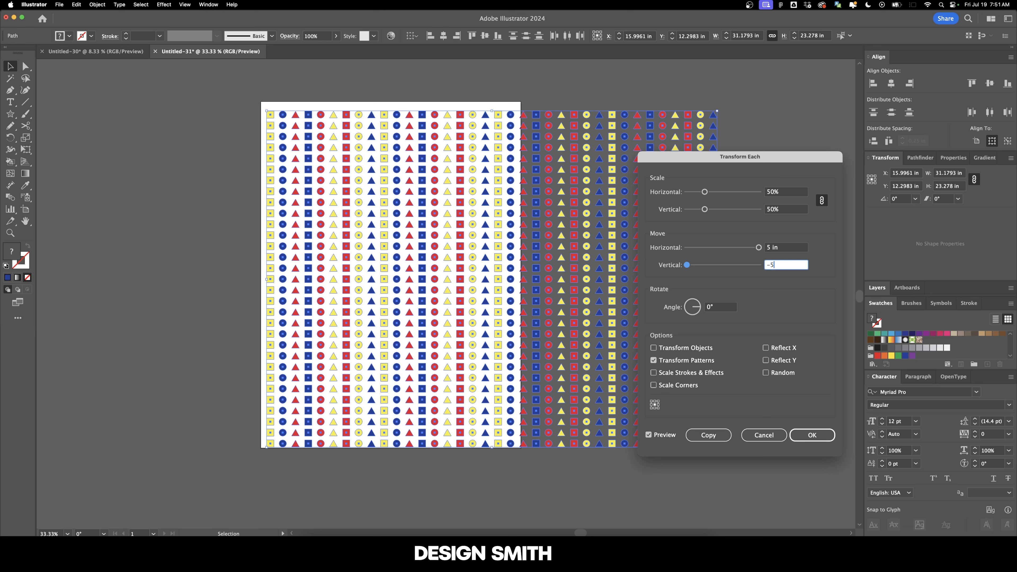
{"action": "left_click", "coordinate": [721, 307]}
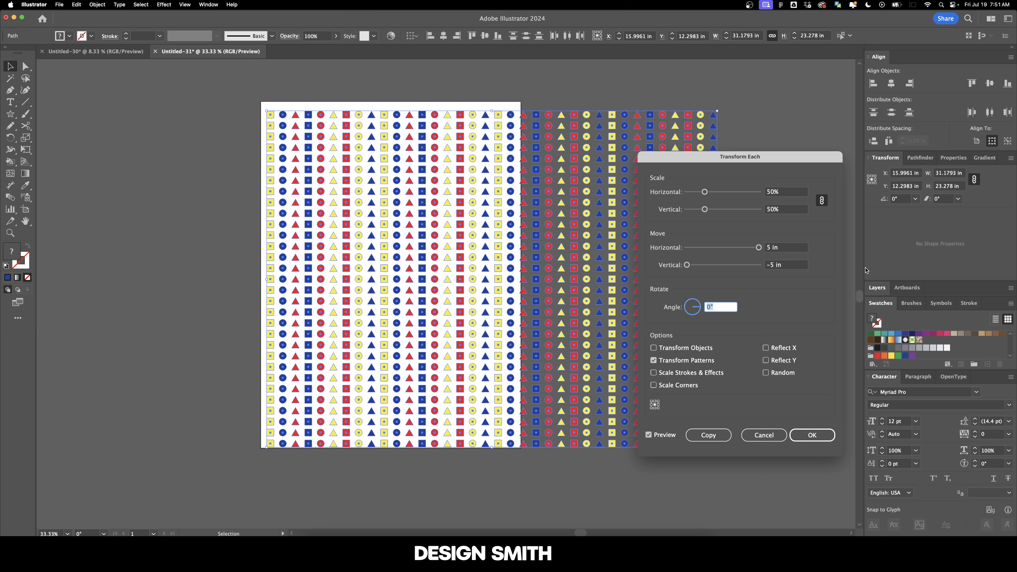
{"action": "type", "text": "75"}
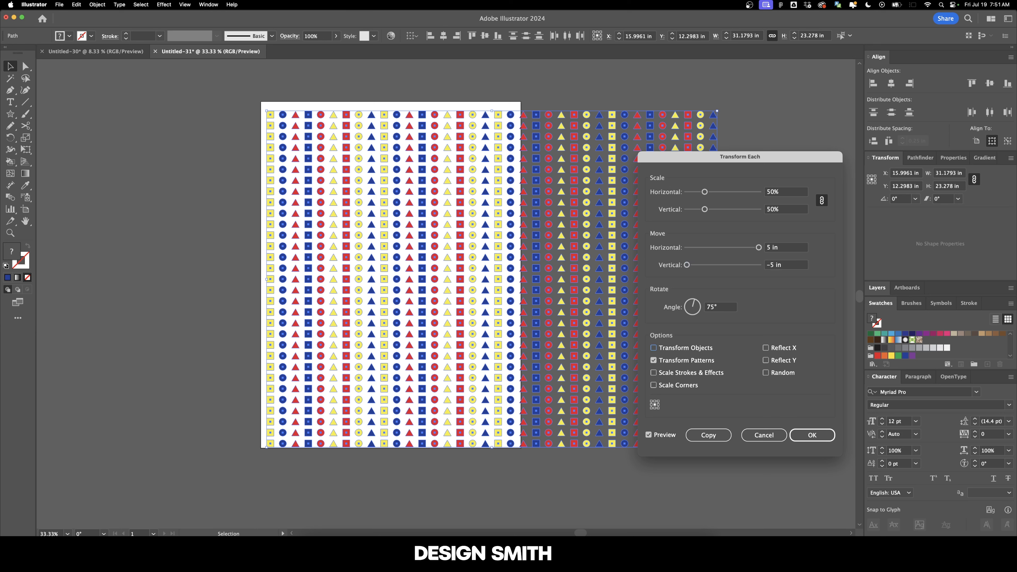
Enable Transform Objects, Scale Corners and Random, and apply the scatter to all shapes
{"action": "left_click", "coordinate": [653, 347]}
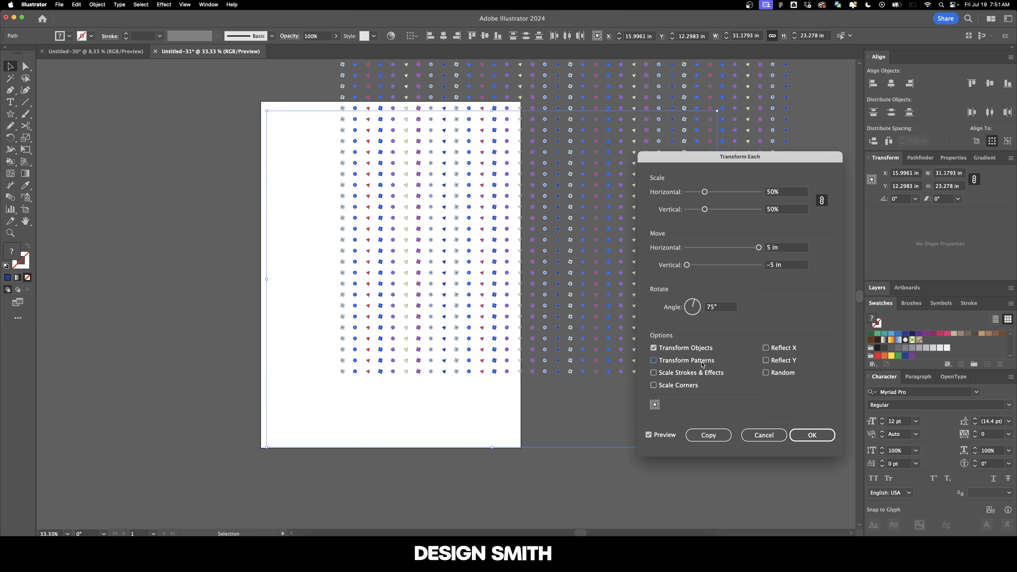
{"action": "left_click", "coordinate": [654, 385]}
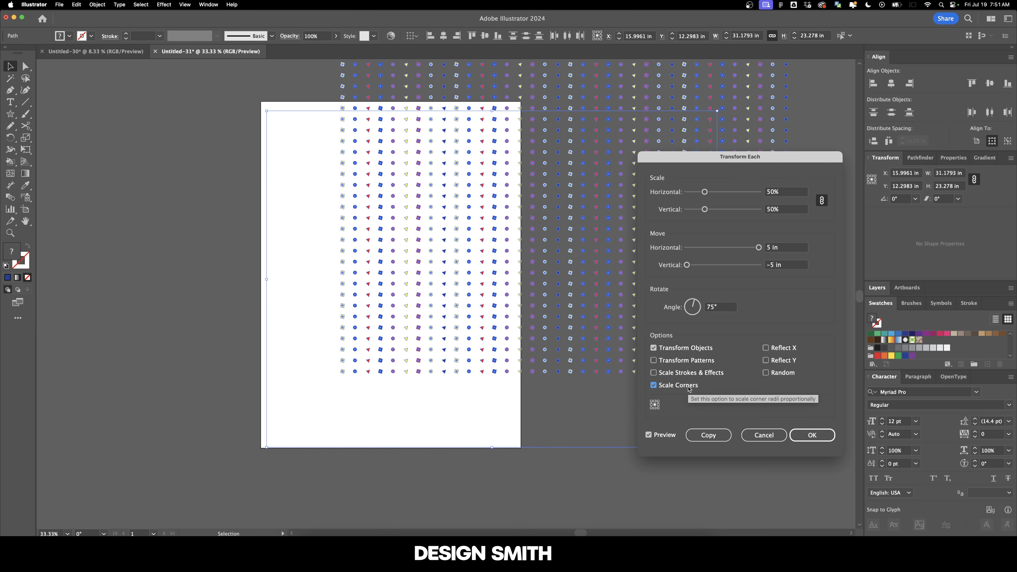
{"action": "mouse_move", "coordinate": [781, 378]}
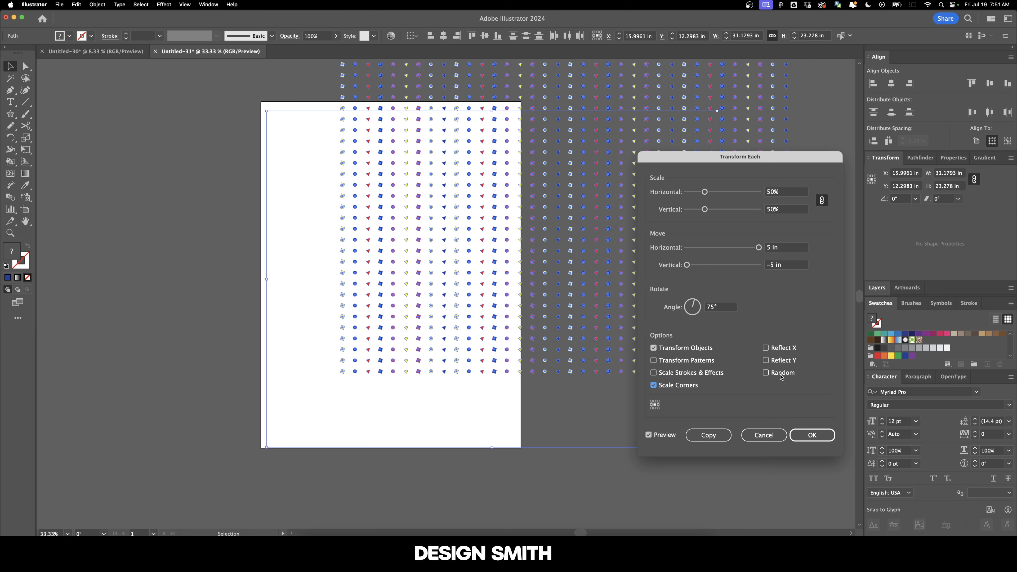
{"action": "left_click", "coordinate": [767, 372]}
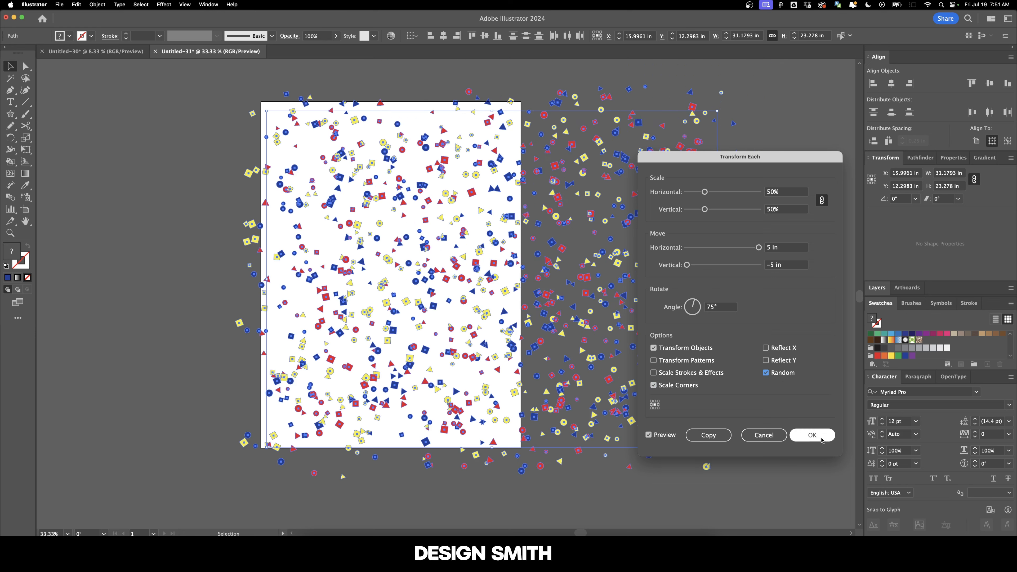
{"action": "left_click", "coordinate": [813, 434]}
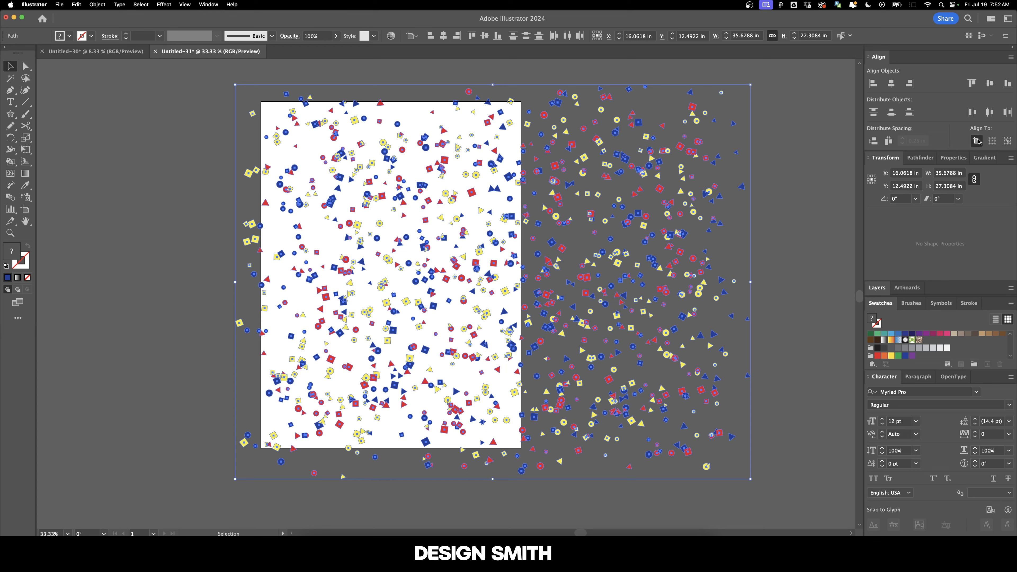
{"action": "mouse_move", "coordinate": [874, 141]}
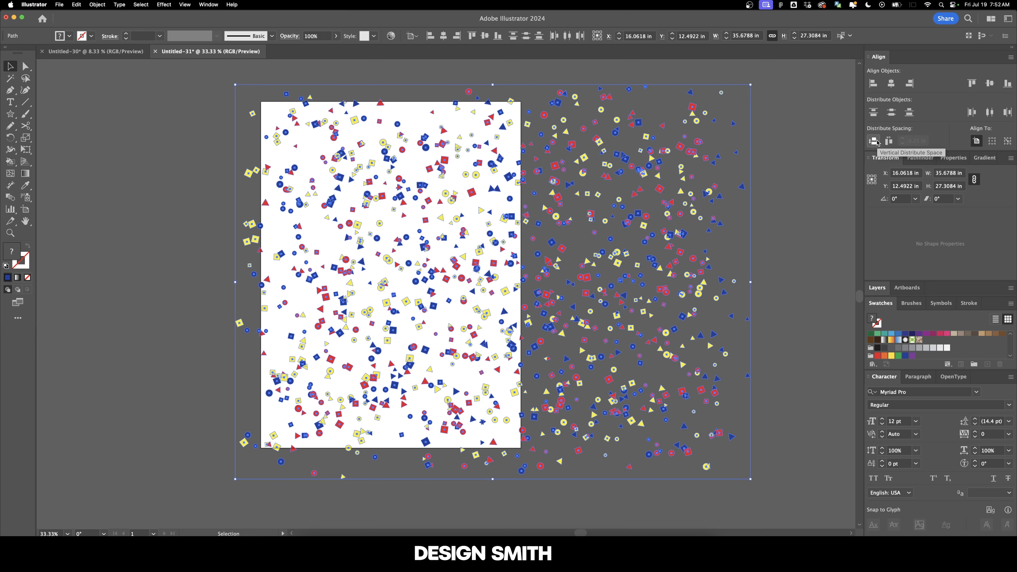
Distribute the shapes' spacing vertically and horizontally so they fit inside the artboard
{"action": "left_click", "coordinate": [890, 141]}
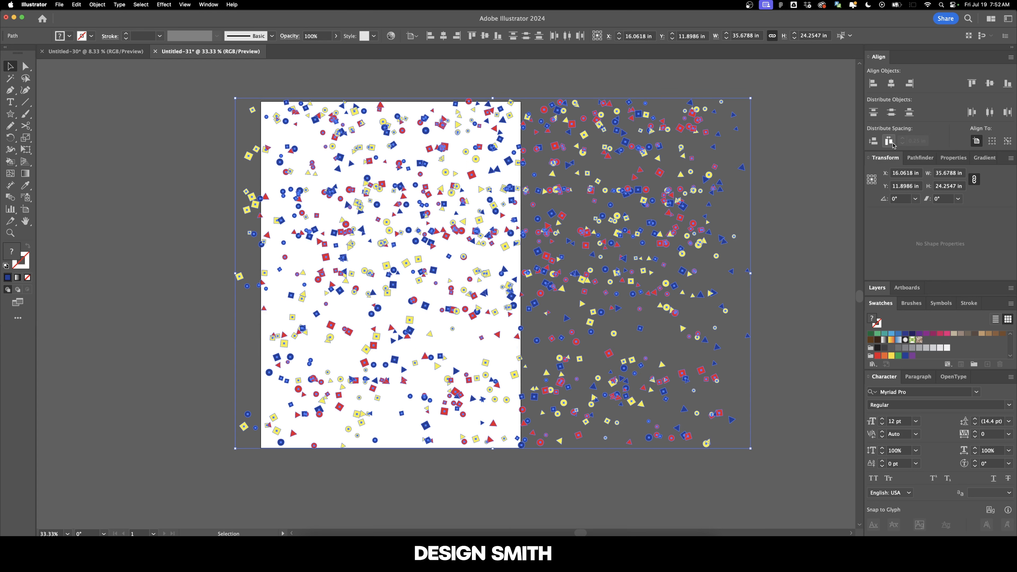
{"action": "left_click", "coordinate": [889, 141]}
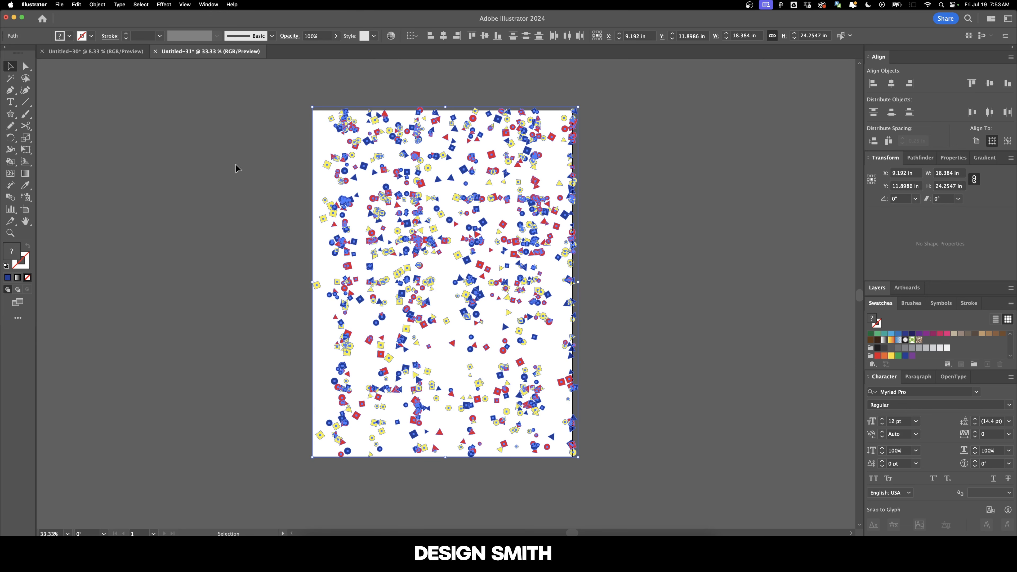
Transform Each again with move 3 in / 1 in, angle 25°, Random, then redistribute spacing within the artboard
{"action": "left_click", "coordinate": [98, 4]}
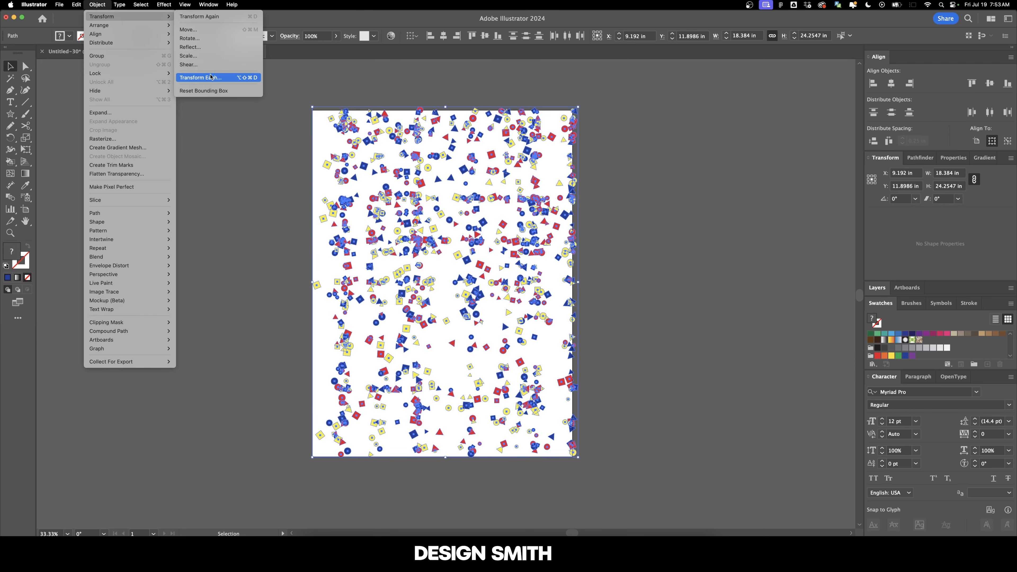
{"action": "left_click", "coordinate": [200, 77]}
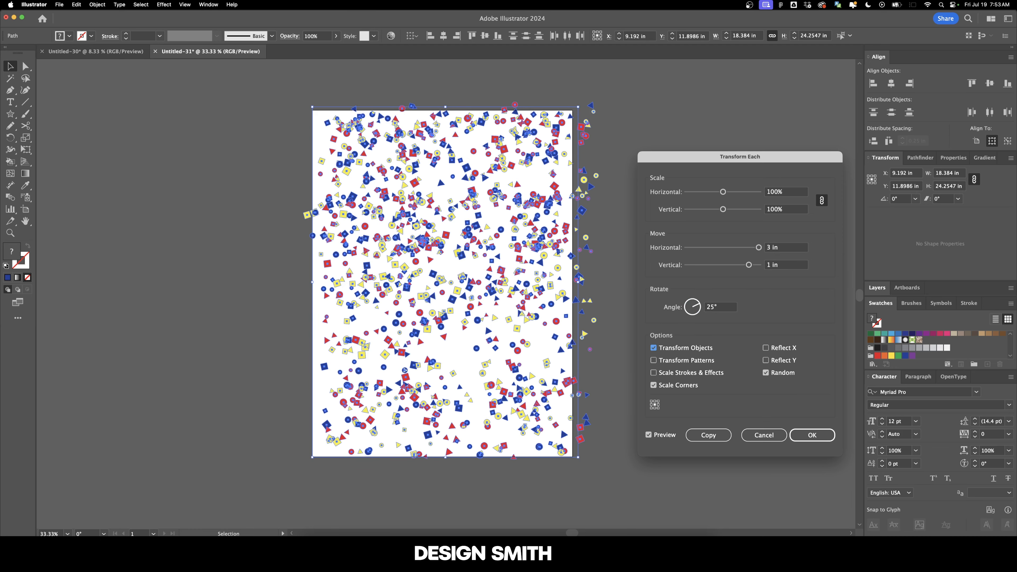
{"action": "left_click", "coordinate": [654, 361]}
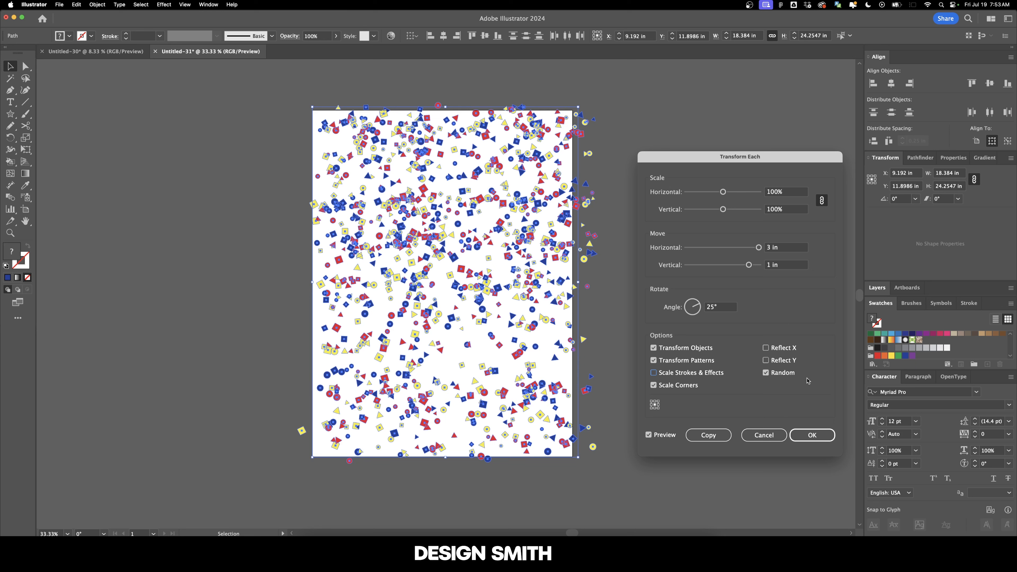
{"action": "left_click", "coordinate": [812, 435]}
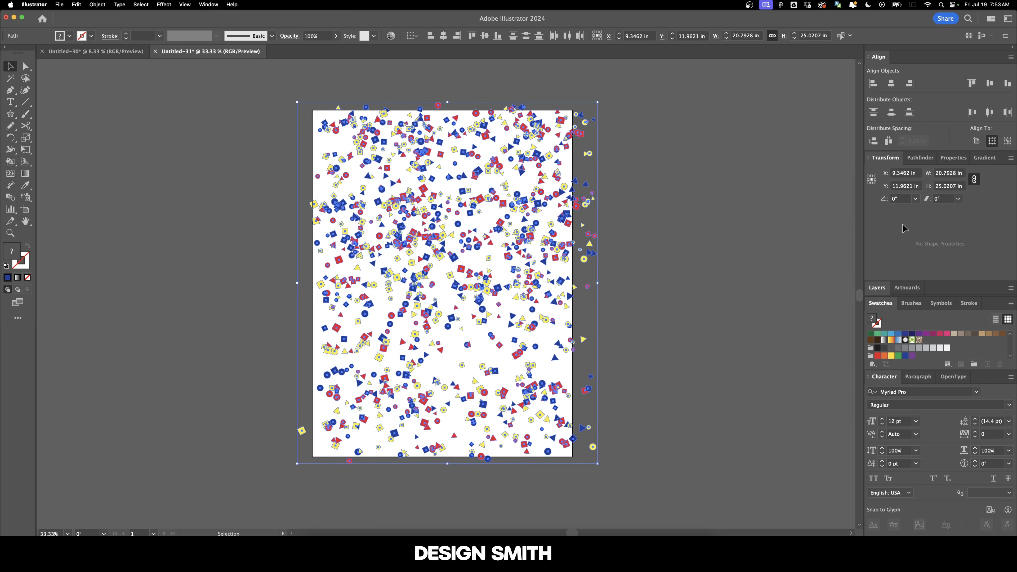
{"action": "mouse_move", "coordinate": [873, 141]}
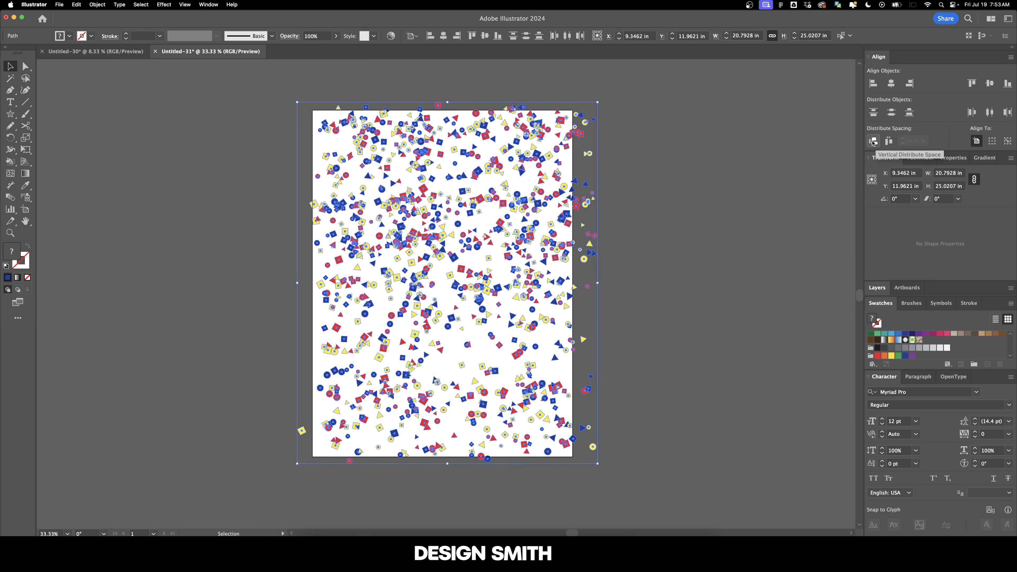
{"action": "left_click", "coordinate": [888, 141]}
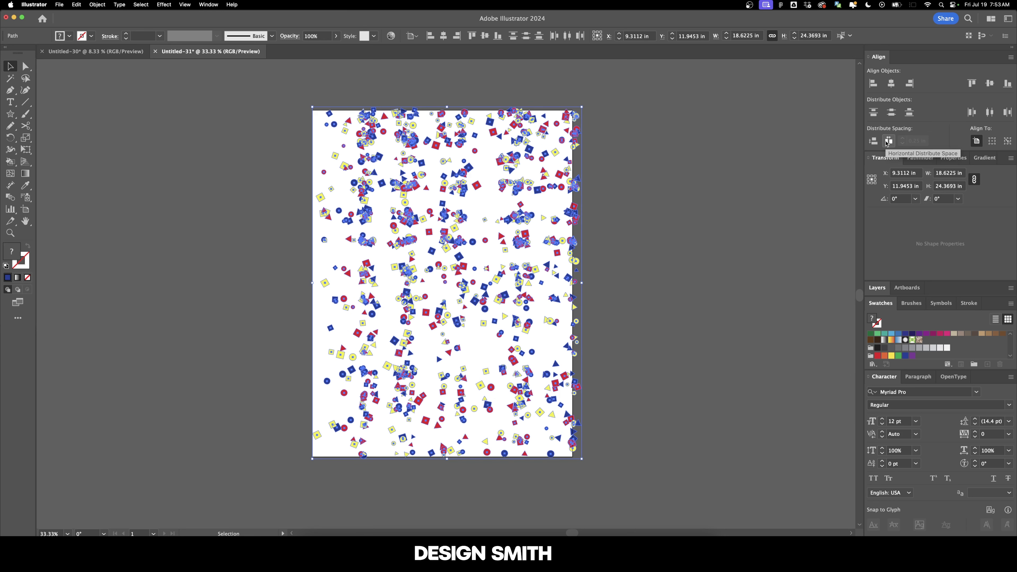